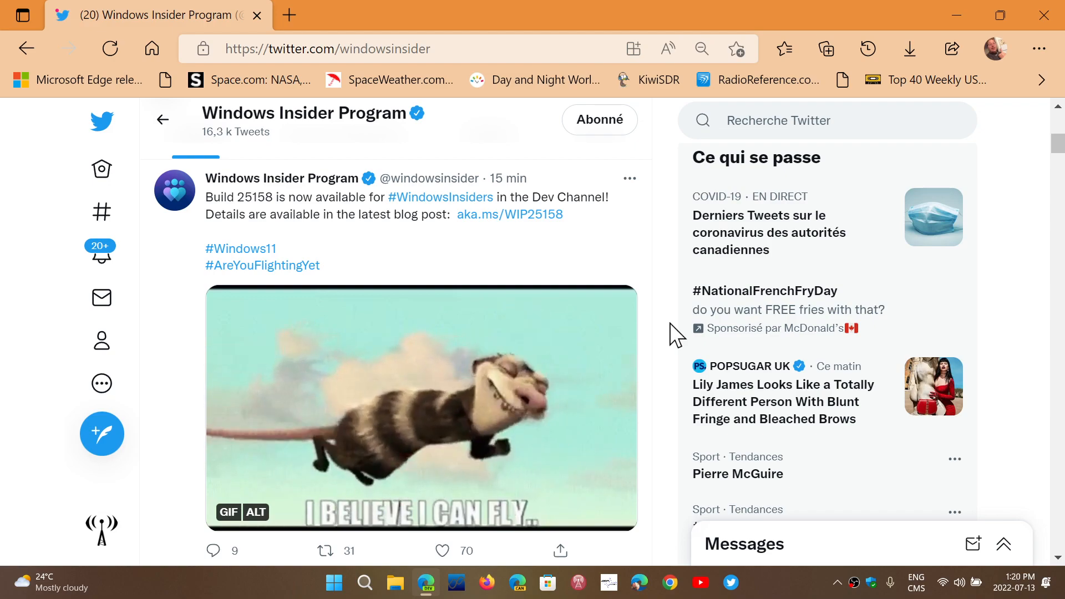
Open the aka.ms/WIP25158 Build 25158 post in a new tab and read to Changes and Improvements
click(441, 551)
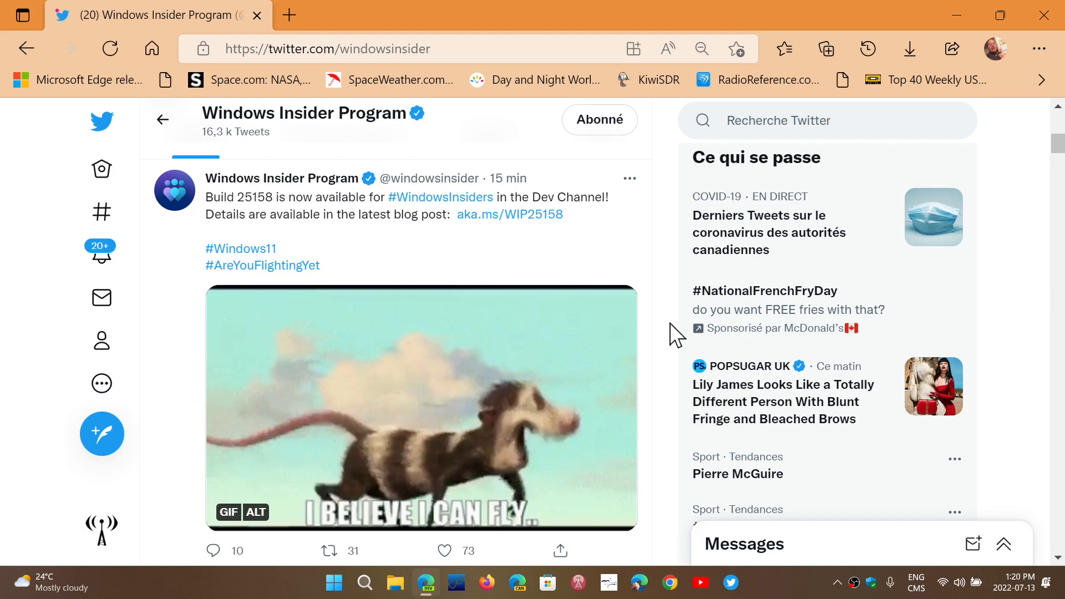
mouse_move(526, 223)
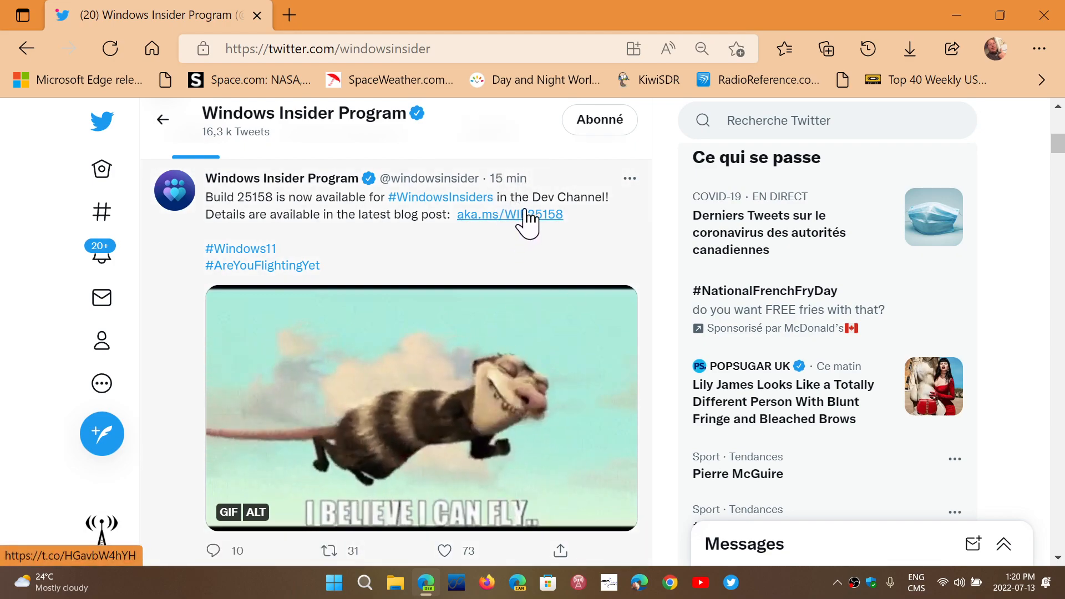
click(509, 214)
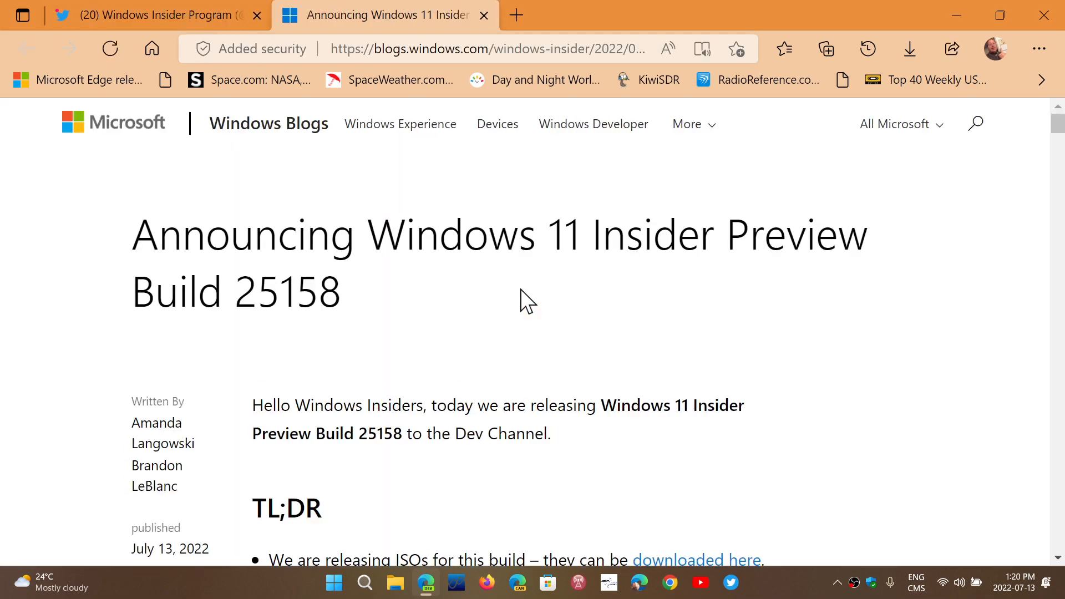
scroll(down, 3)
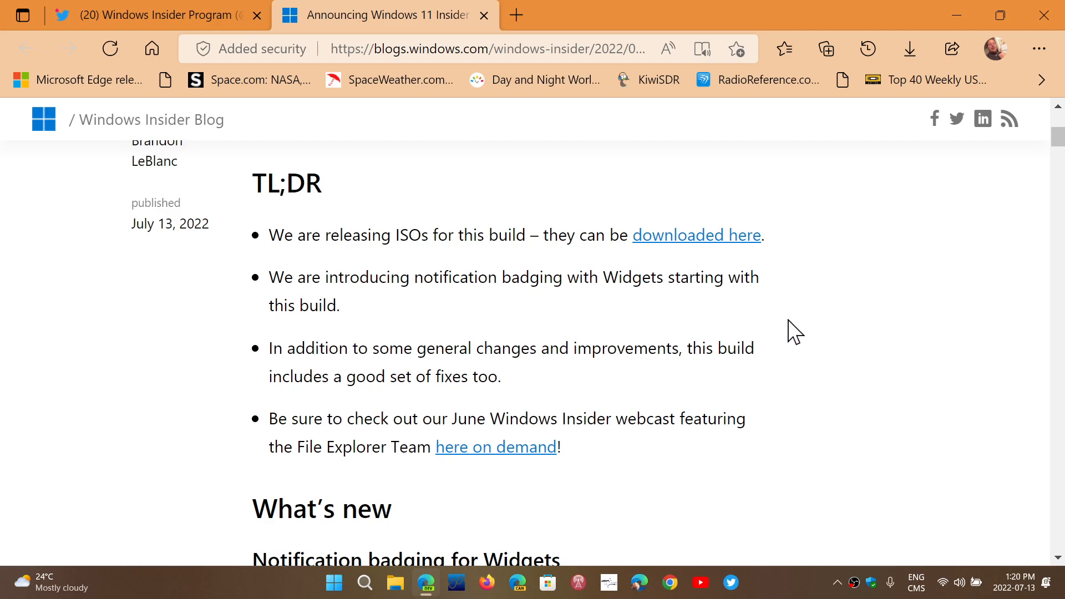
mouse_move(799, 372)
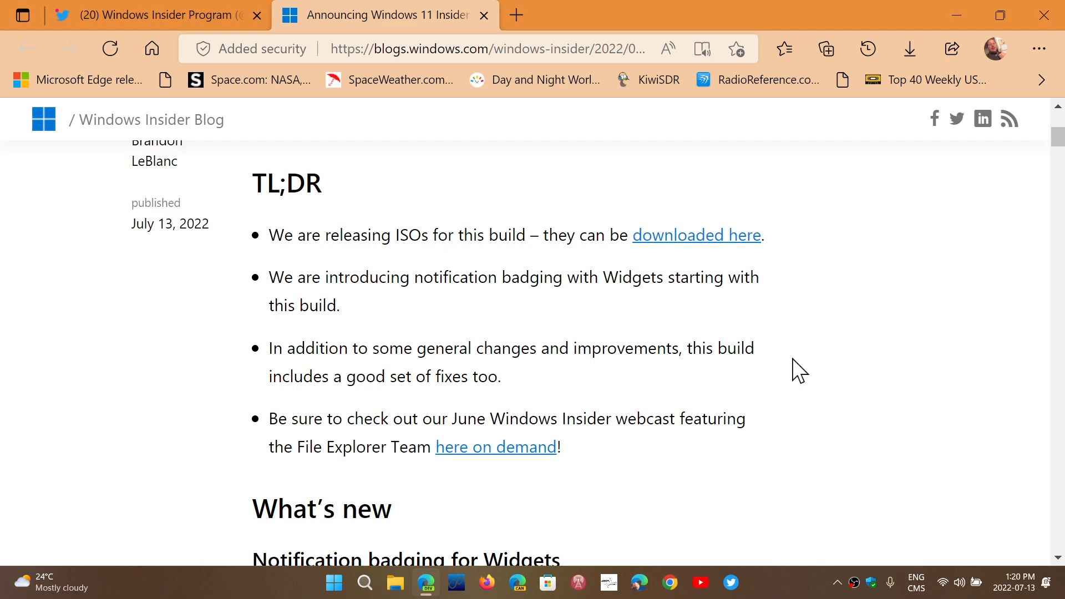
mouse_move(814, 372)
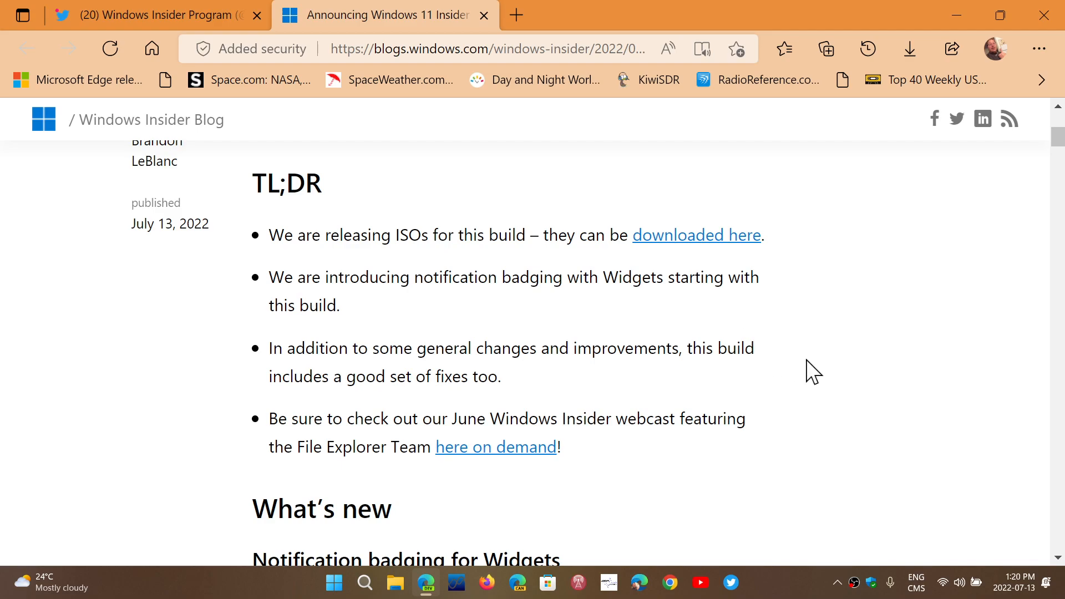
scroll(down, 3)
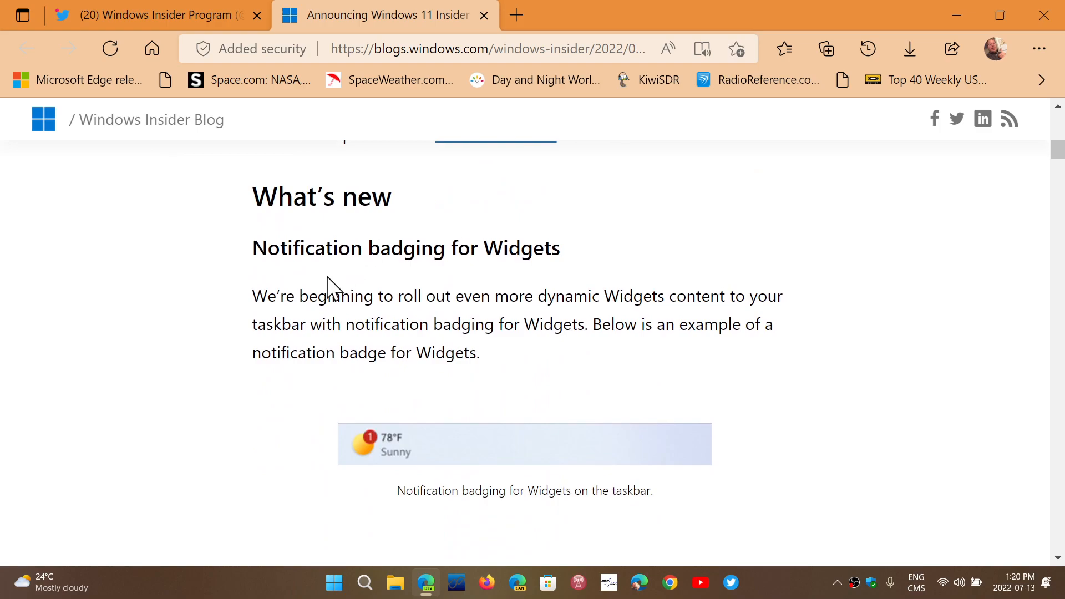
scroll(down, 3)
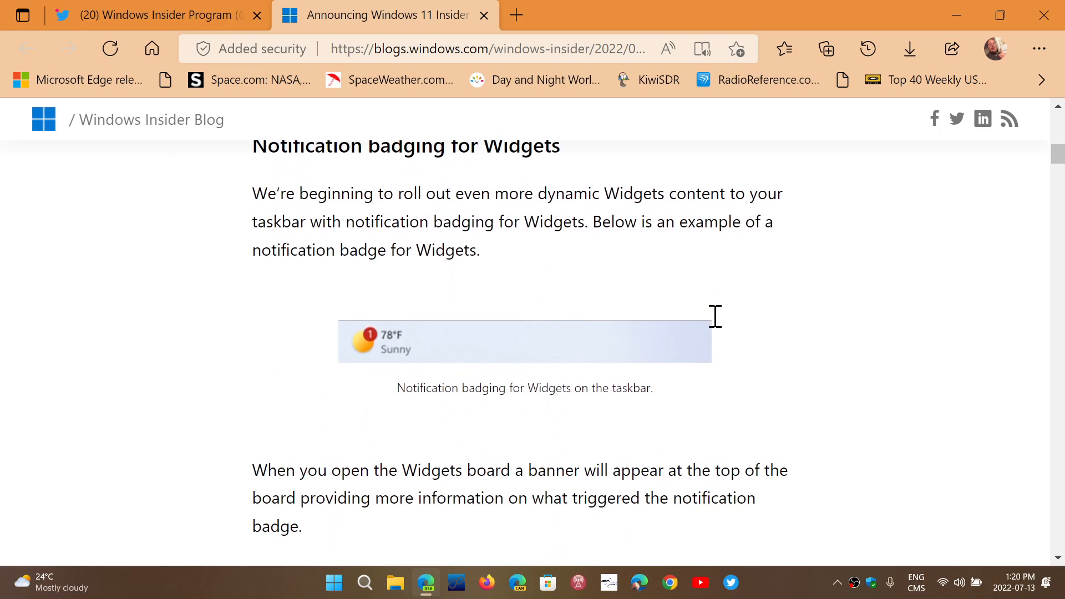
scroll(down, 3)
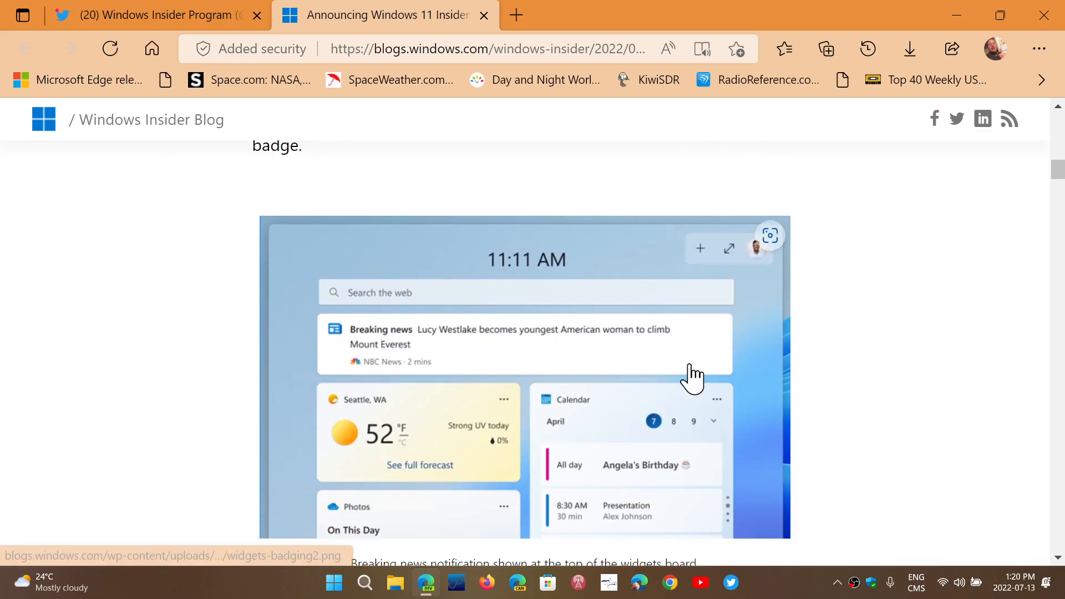
scroll(down, 3)
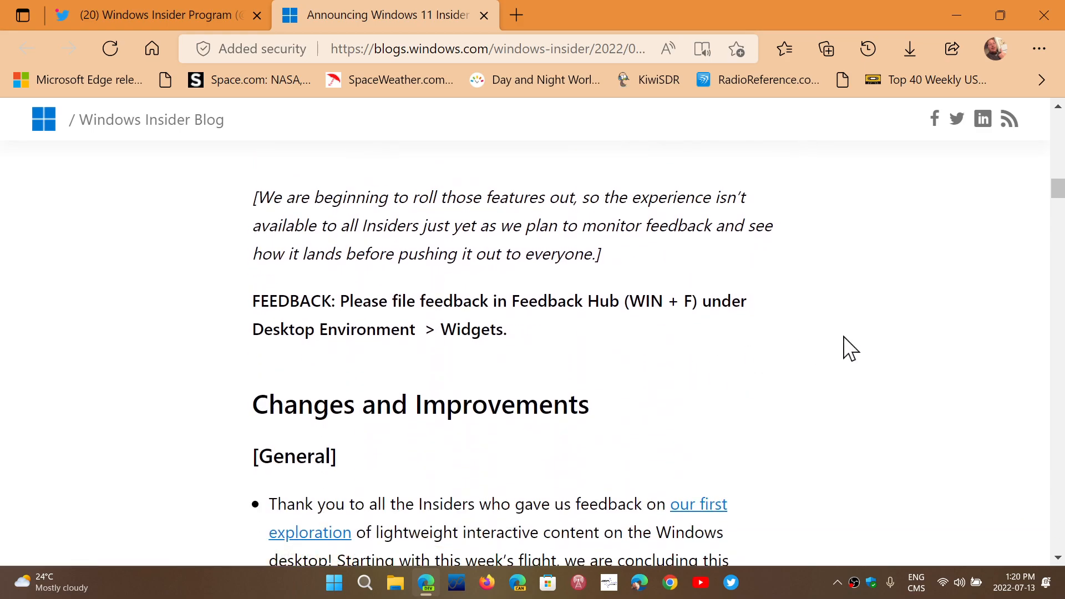
scroll(down, 3)
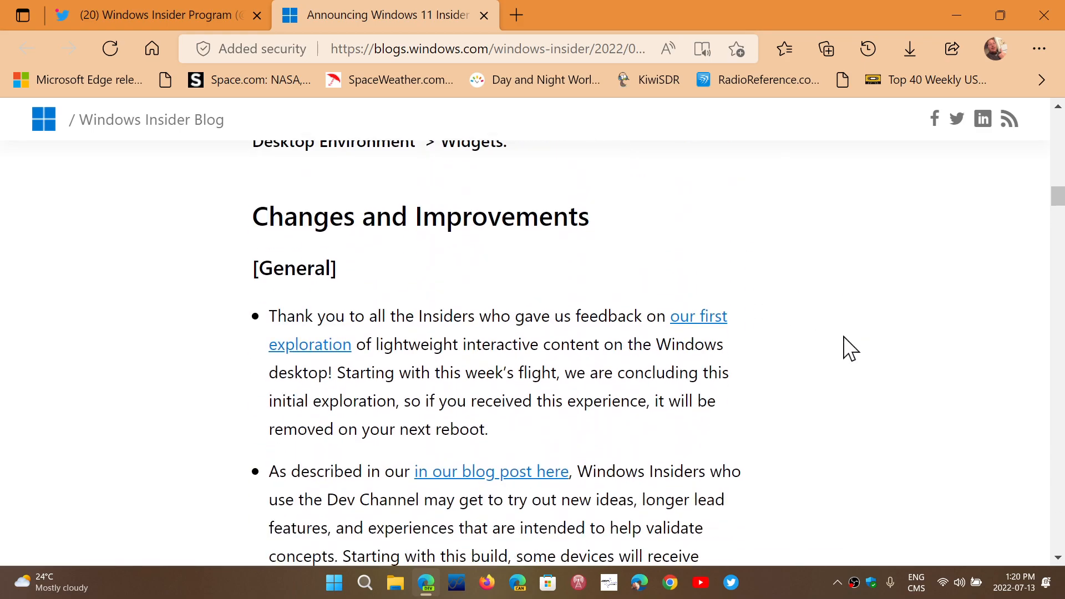
scroll(down, 3)
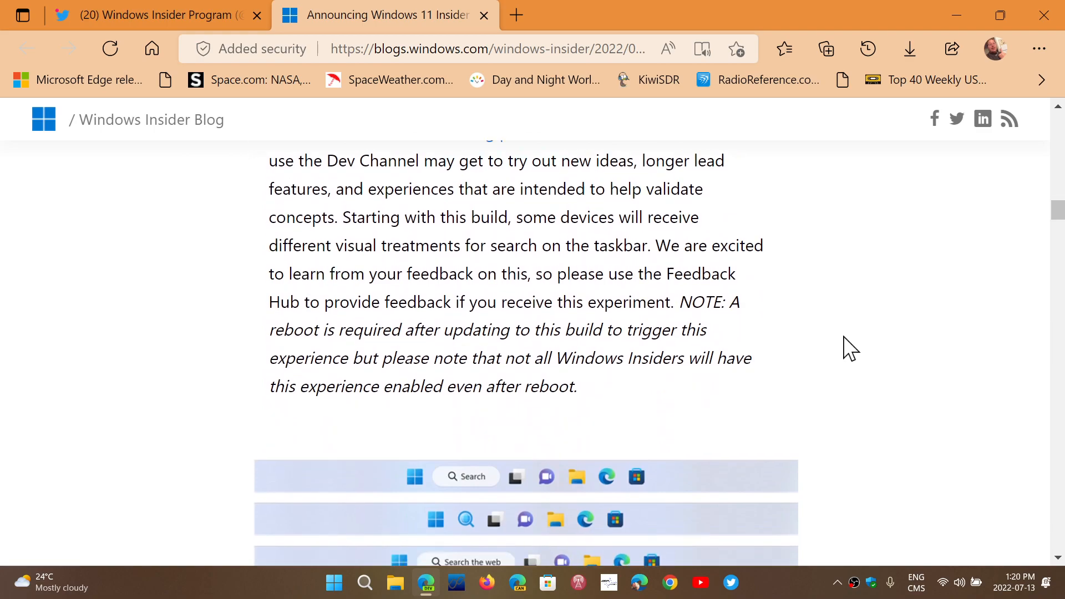
scroll(up, 3)
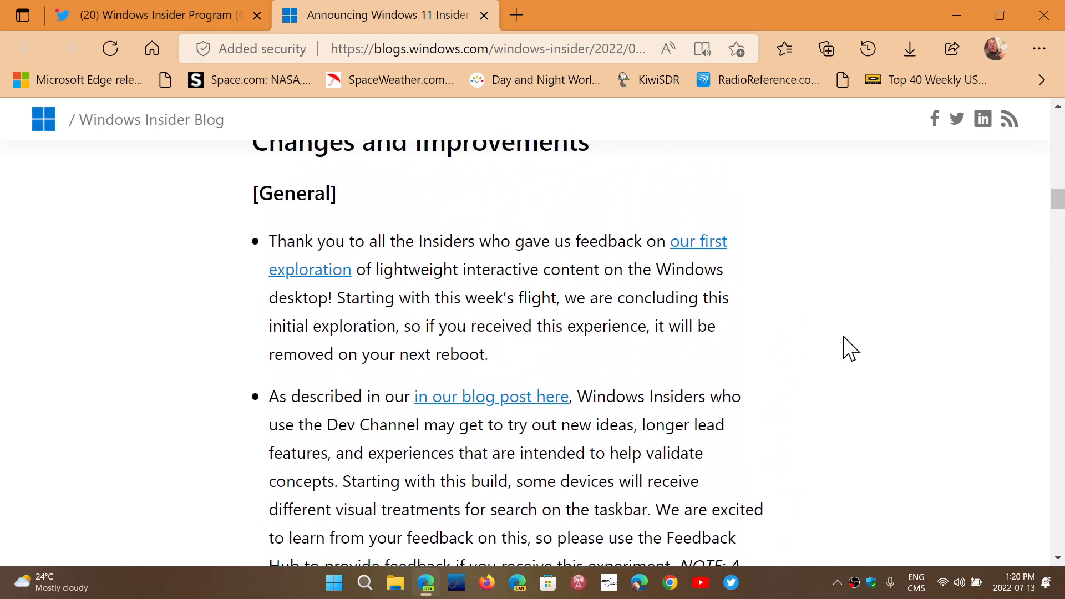
scroll(up, 3)
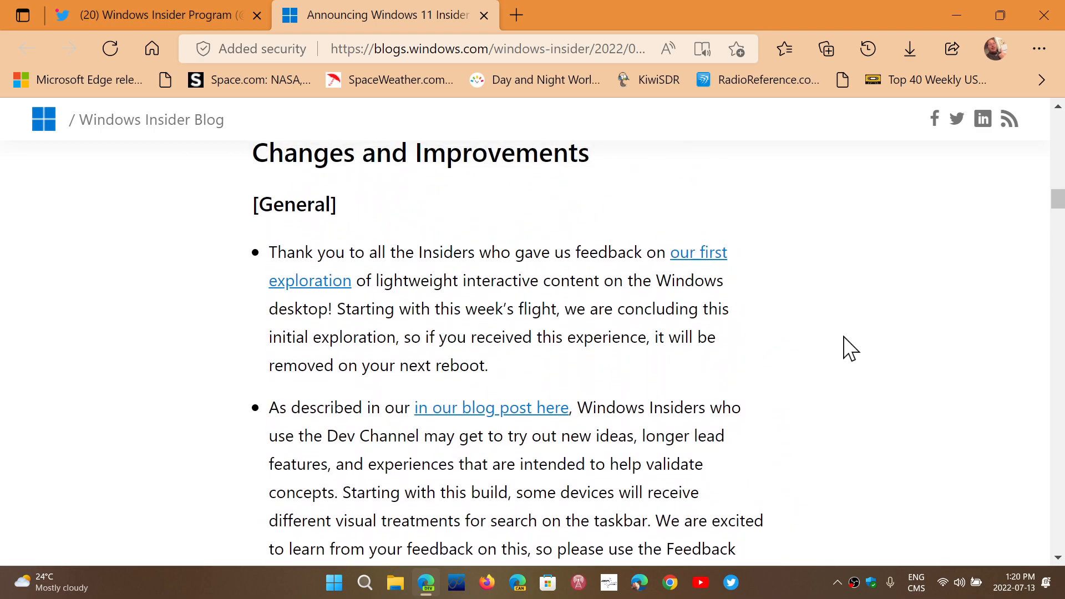
scroll(down, 3)
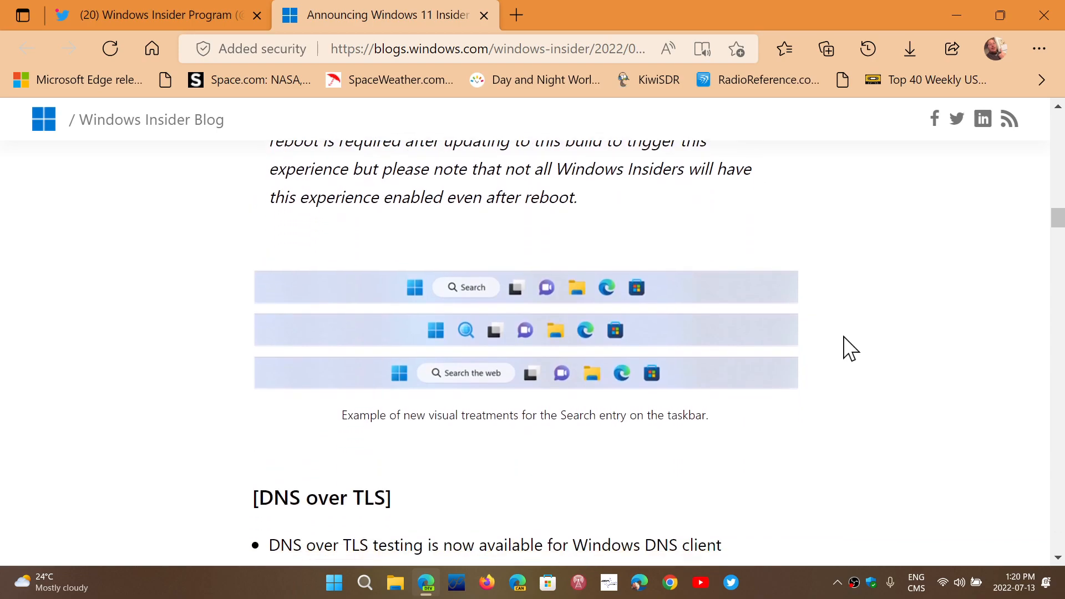
mouse_move(562, 404)
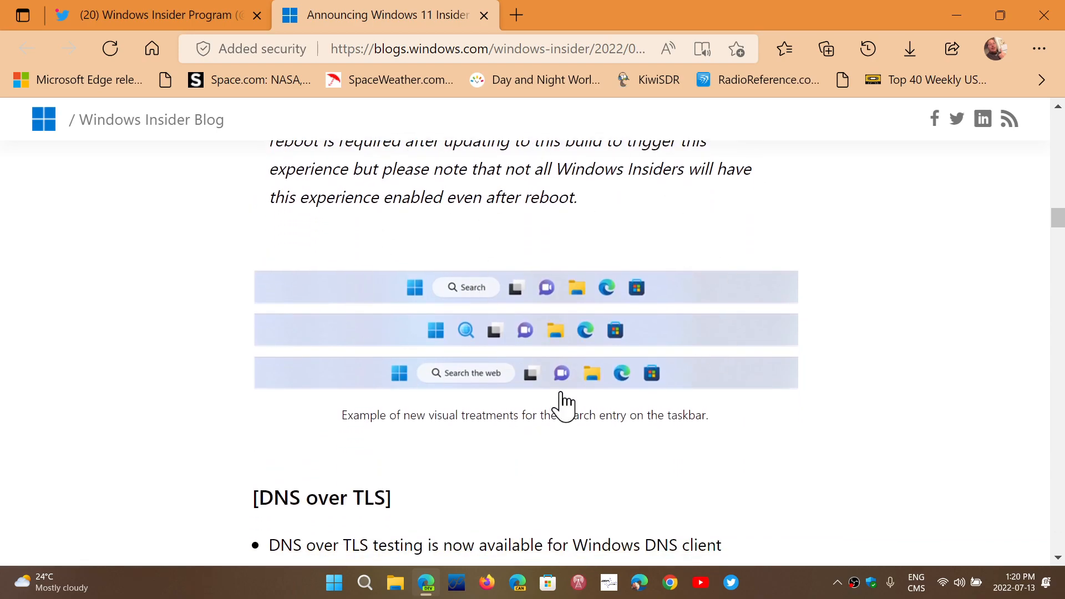
scroll(up, 3)
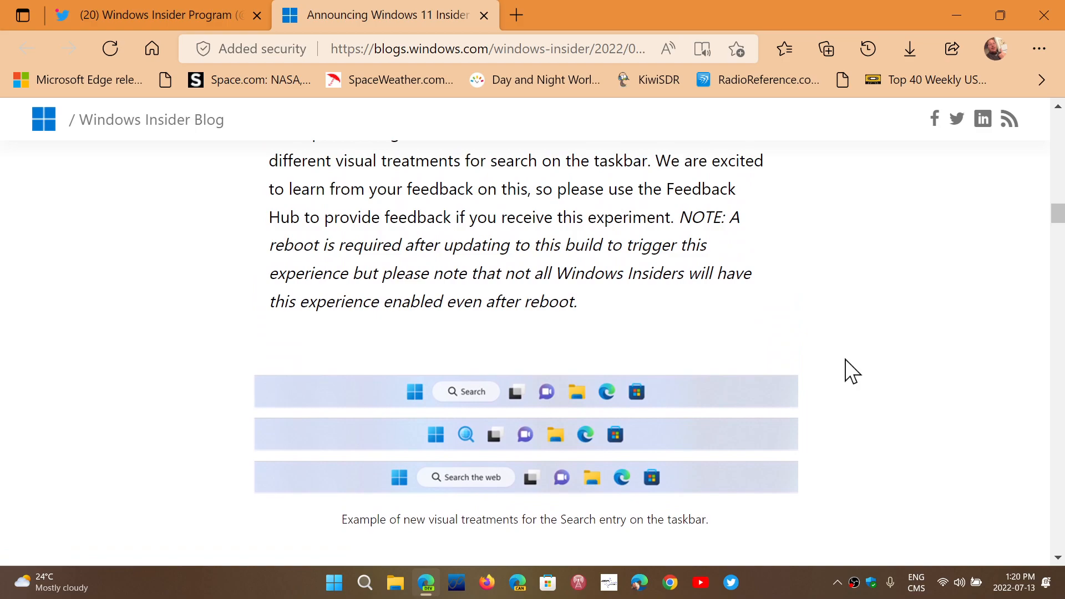
mouse_move(505, 494)
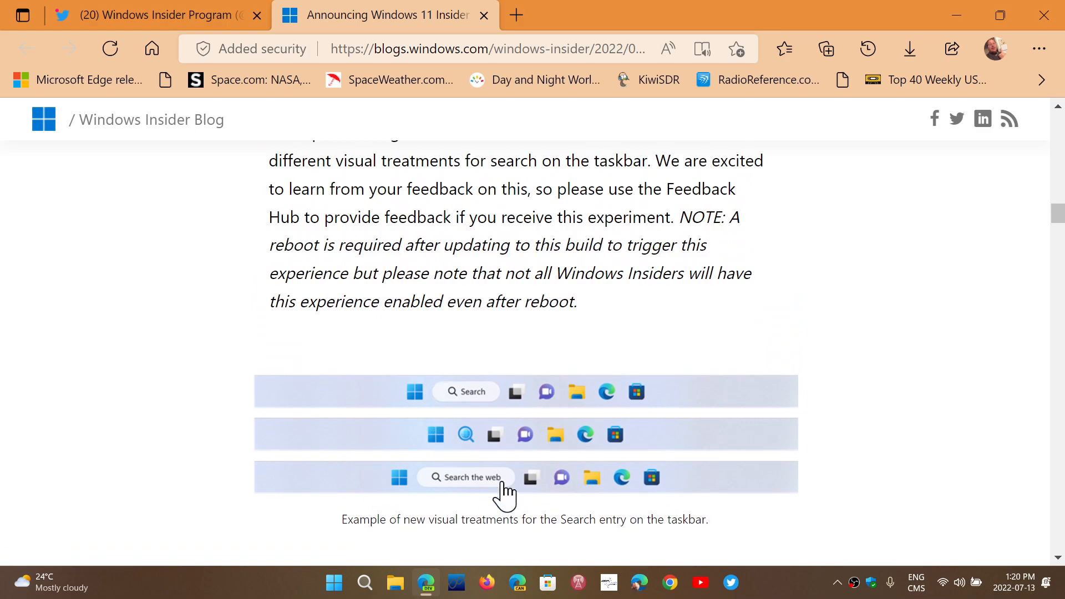
scroll(down, 3)
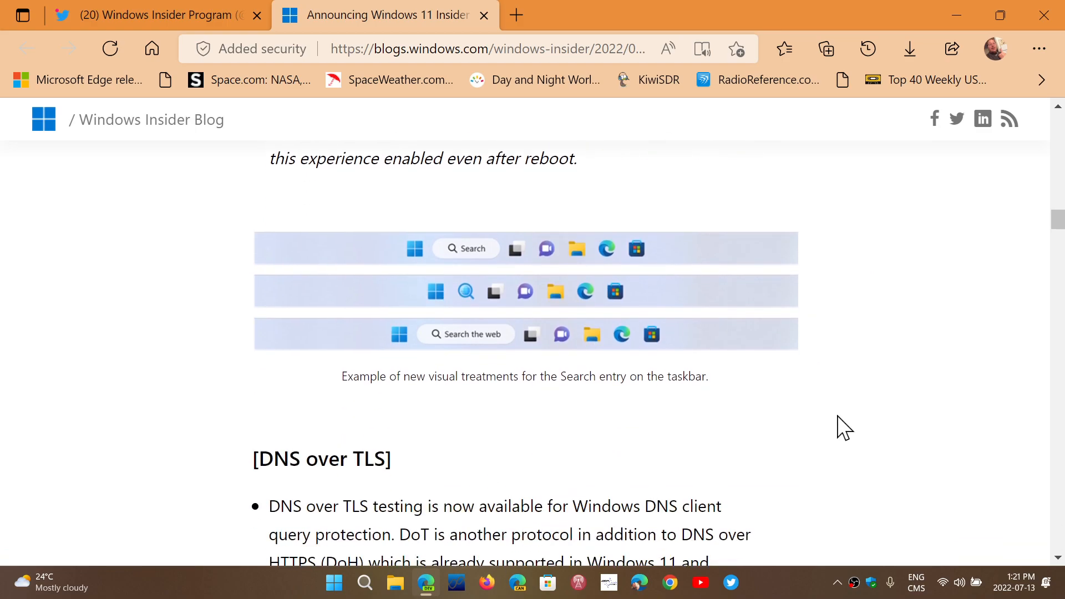
scroll(down, 3)
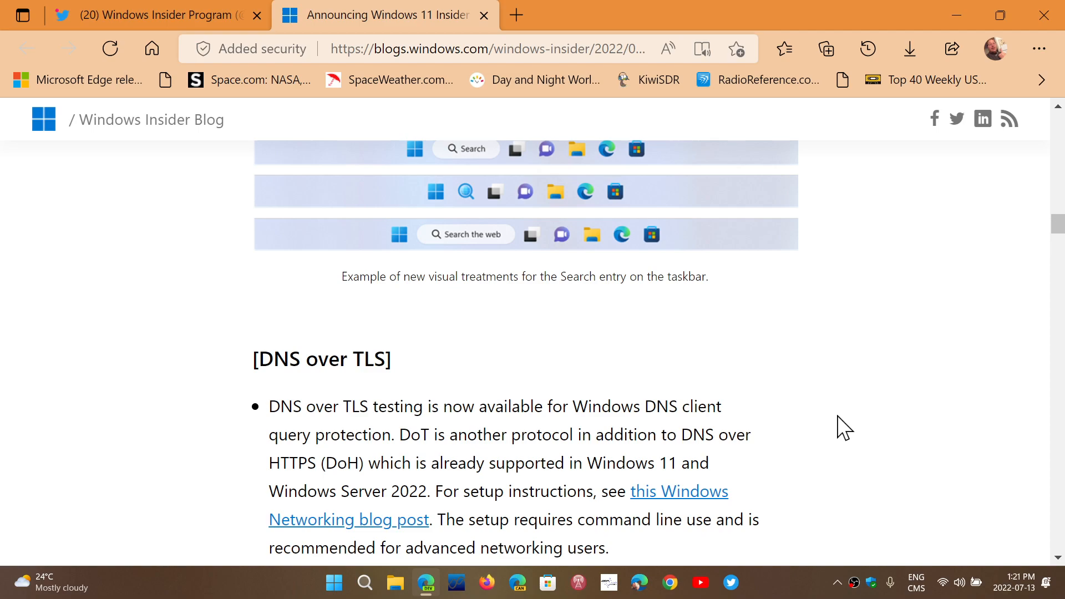
scroll(down, 3)
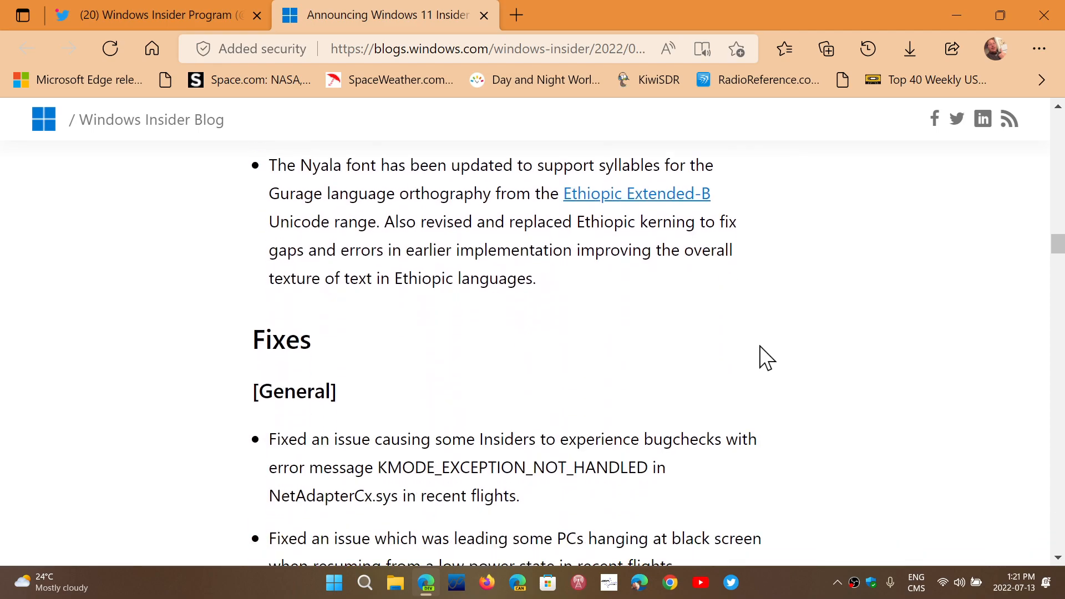
scroll(up, 3)
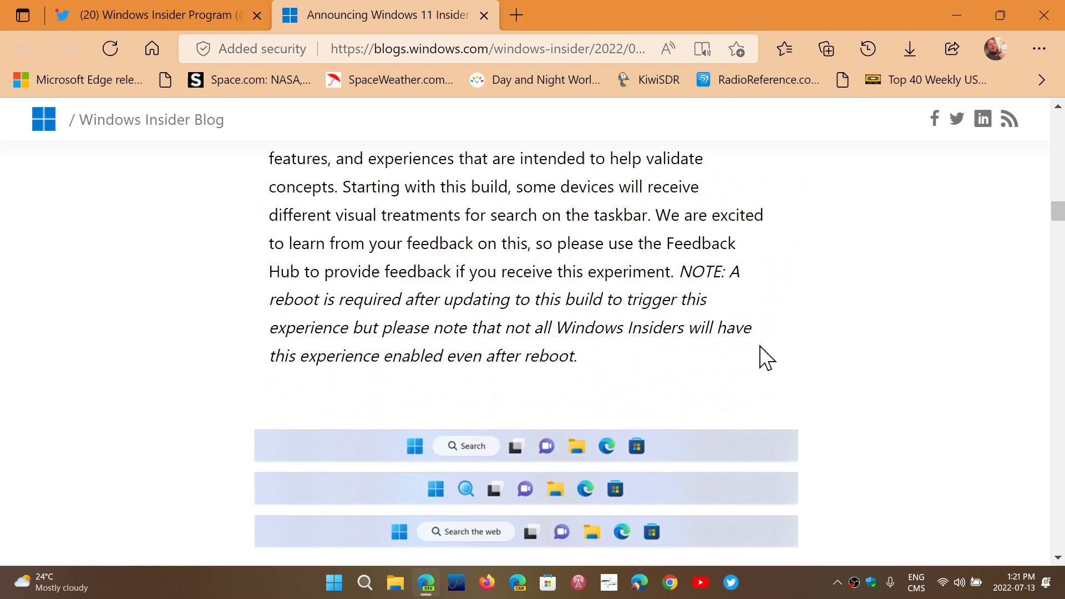
scroll(up, 3)
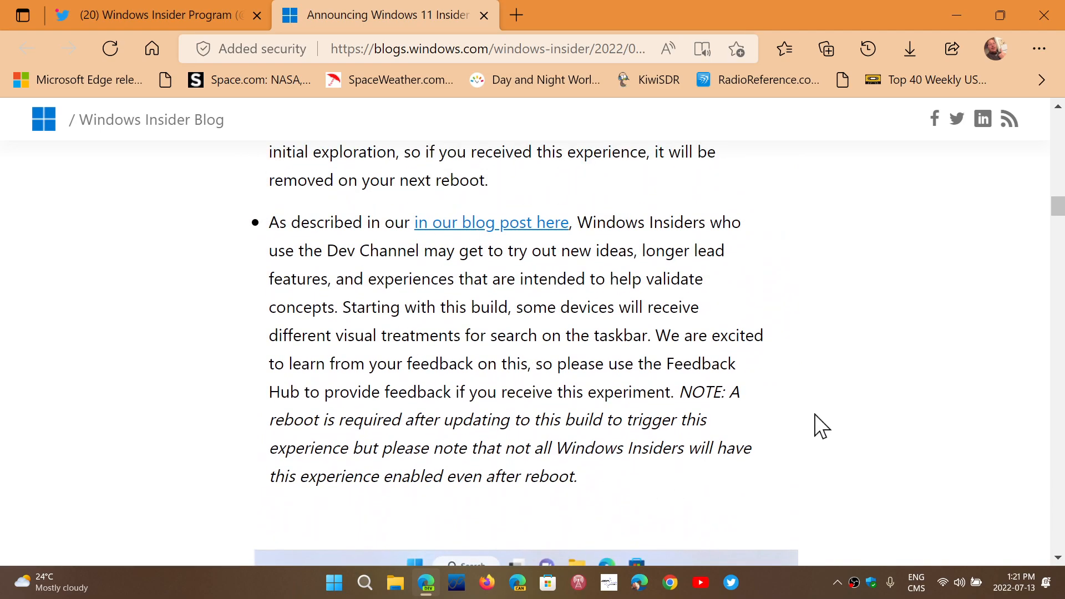
scroll(down, 3)
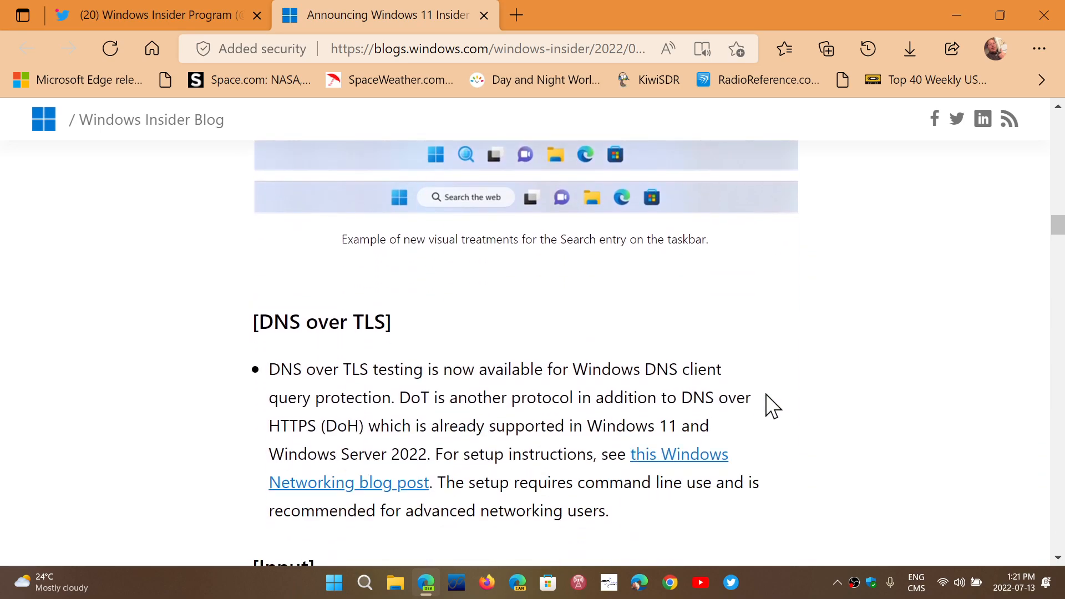
scroll(up, 3)
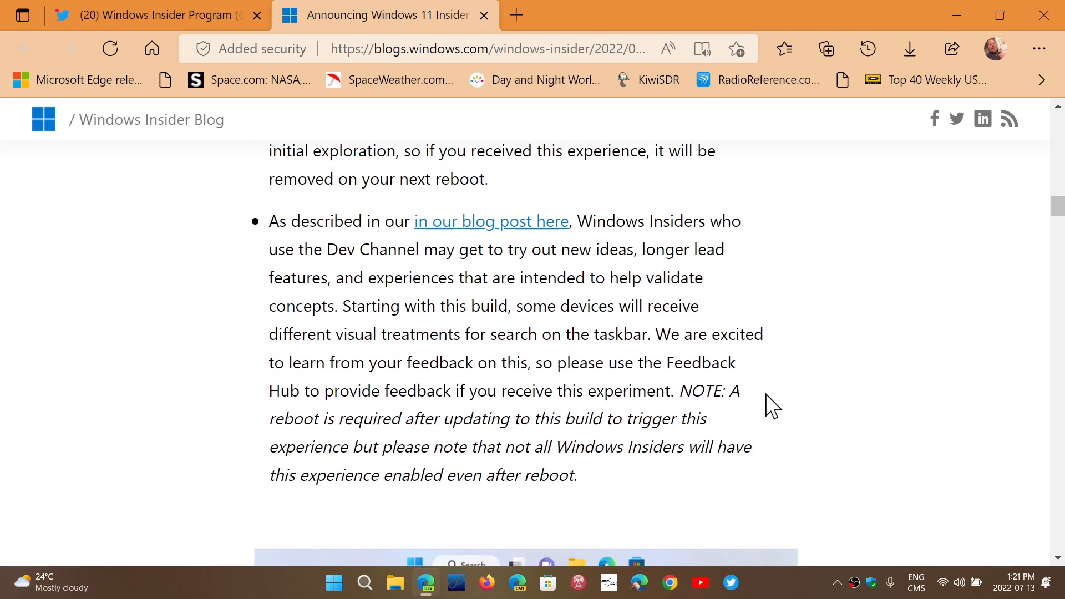
scroll(down, 3)
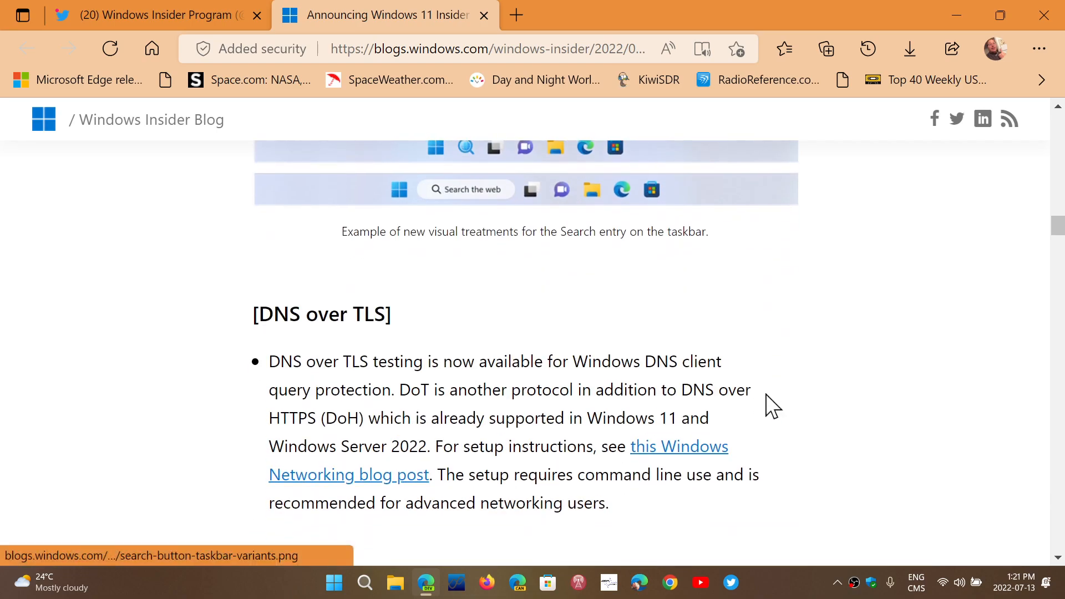
scroll(down, 3)
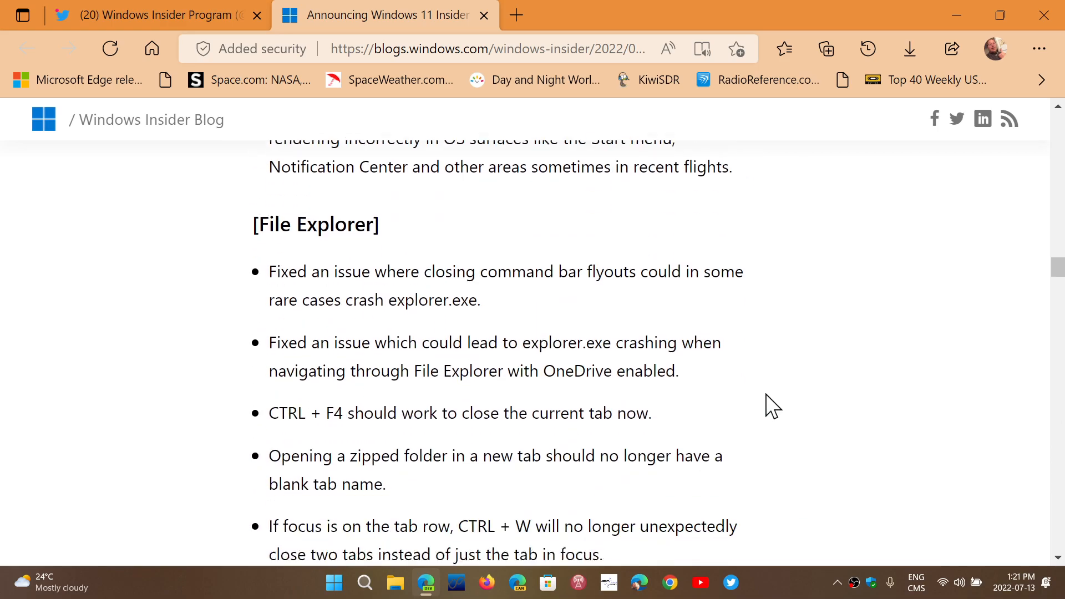
scroll(down, 3)
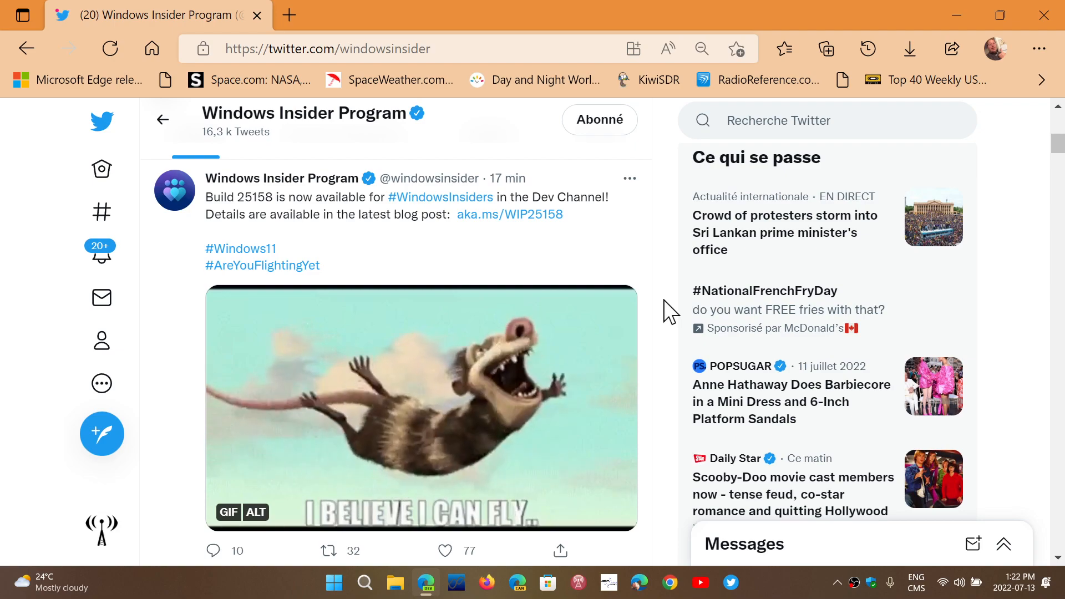
Scroll the profile timeline to the July 6 Windows Subsystem for Android tweet and open it
scroll(down, 3)
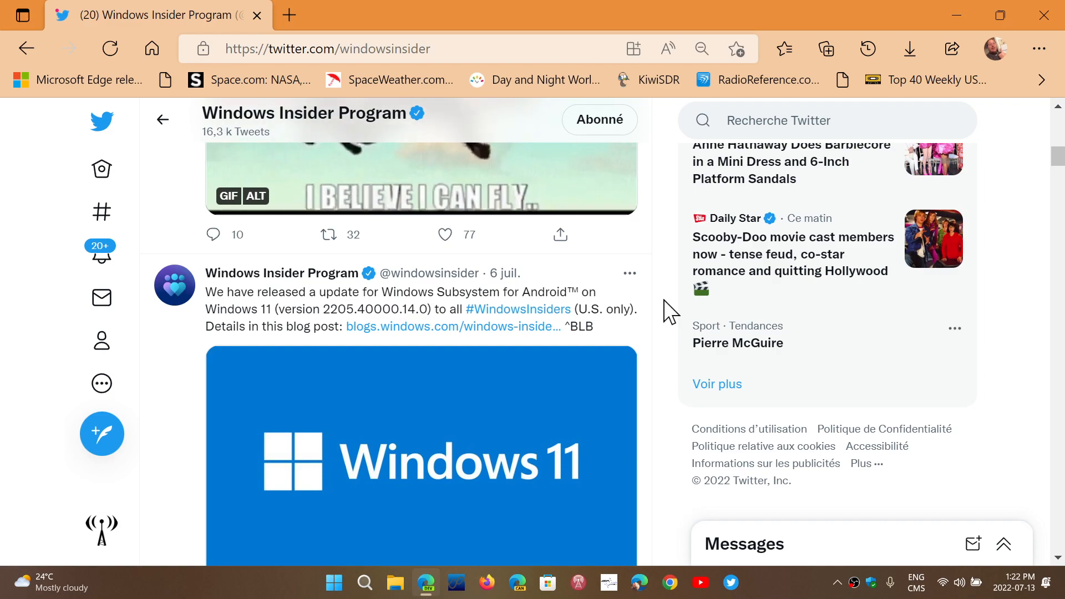
scroll(down, 3)
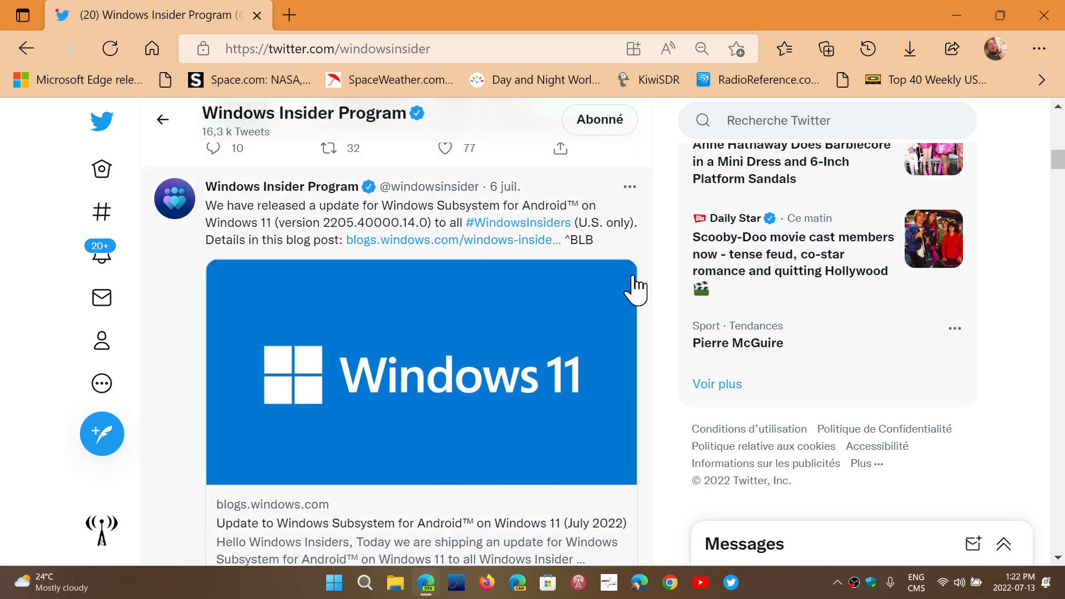
click(420, 372)
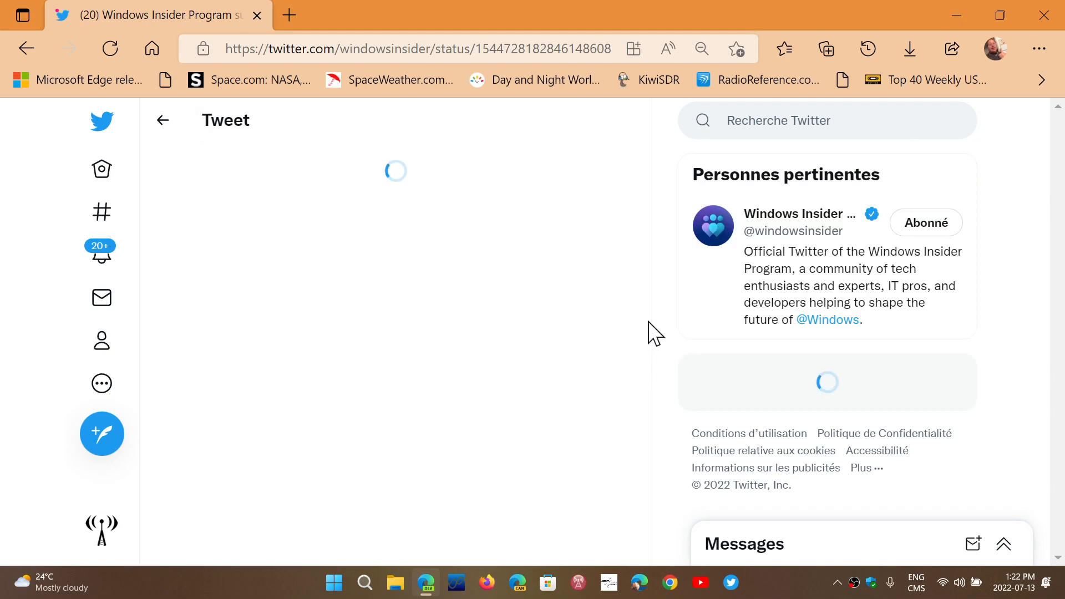